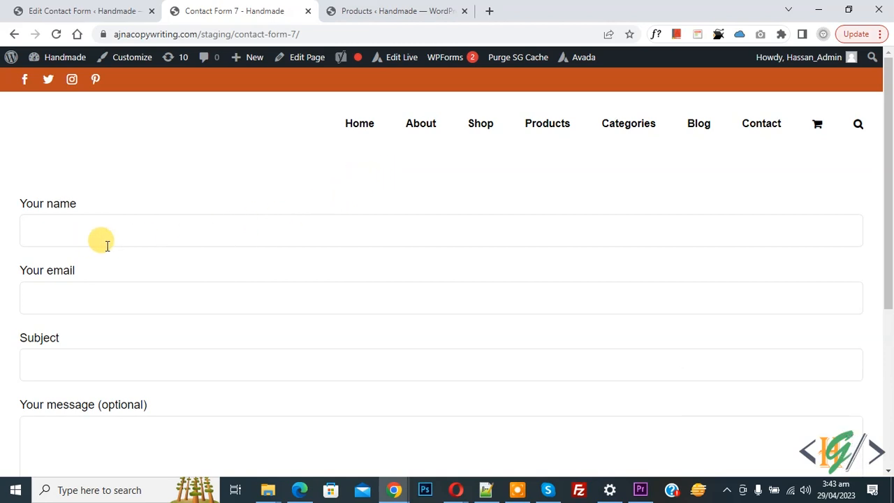
# Switch to the Edit Contact Form tab and scroll down to the form template.
pyautogui.click(77, 11)
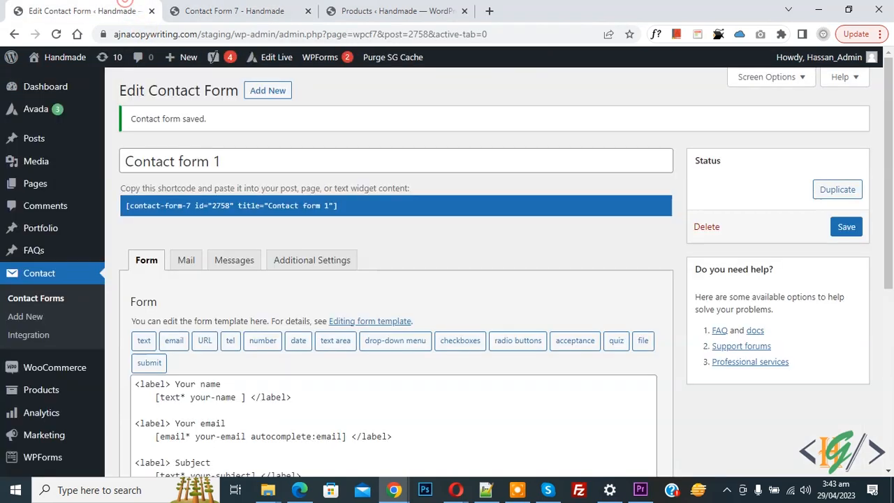
pyautogui.scroll(-3)
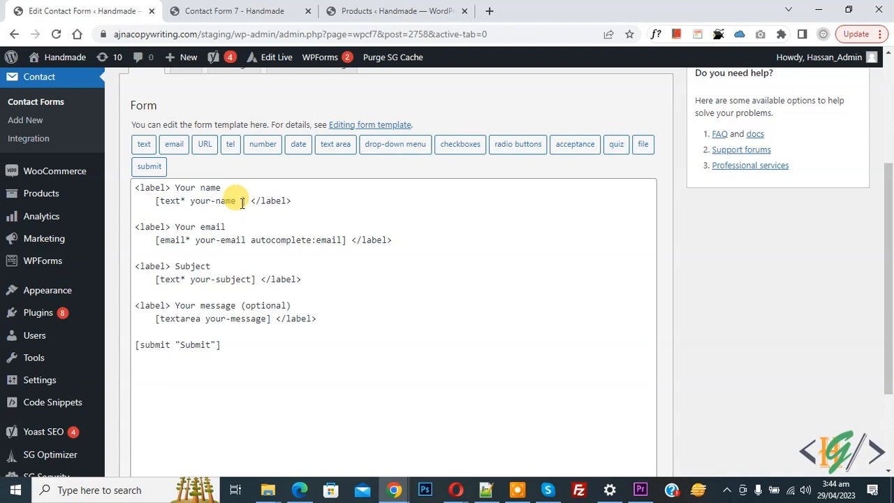
# Add minlength:5 maxlength:10 to the your-name tag, save, and return to the live page.
pyautogui.write('minlength:5 maxlength:10')
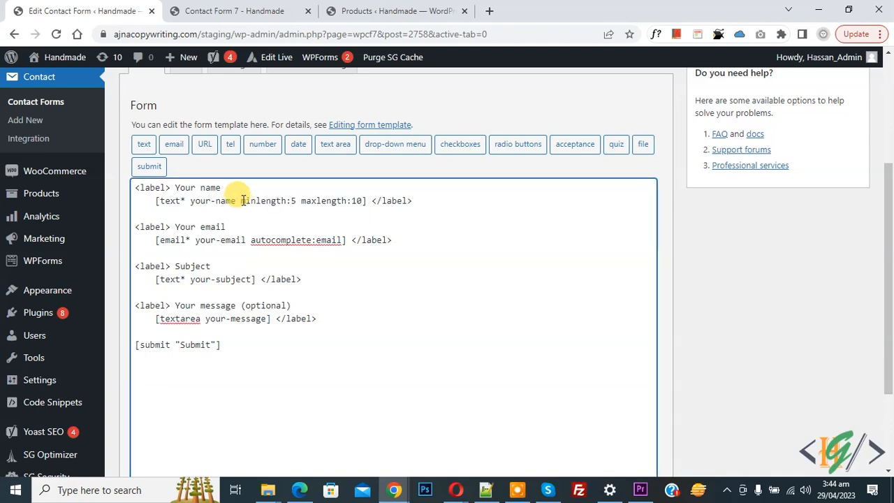
pyautogui.moveTo(336, 200)
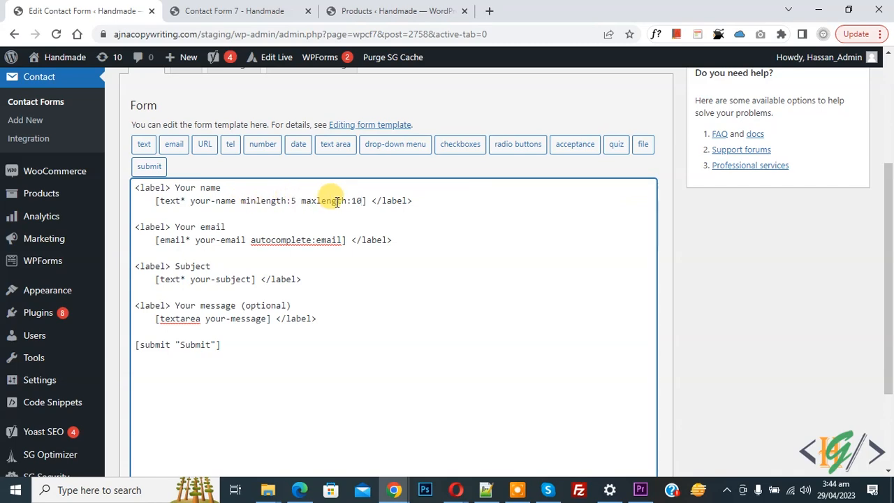
pyautogui.moveTo(279, 200); pyautogui.dragTo(361, 201)
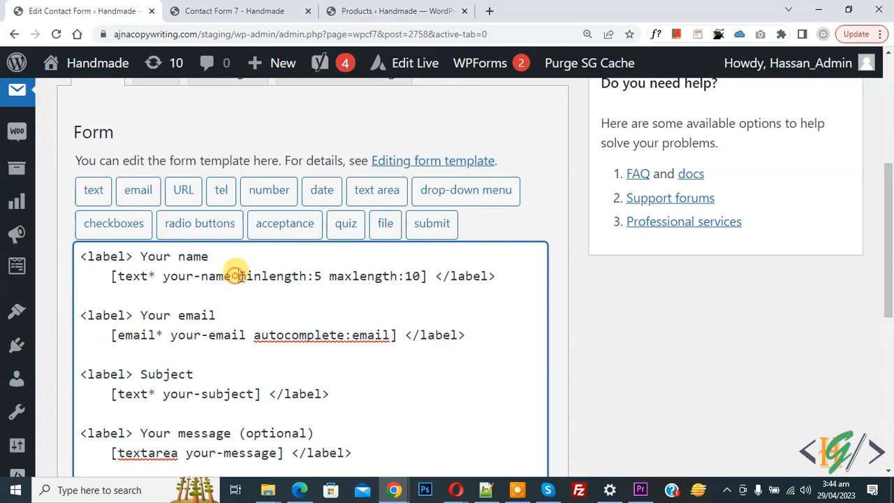
pyautogui.moveTo(238, 276); pyautogui.dragTo(380, 276)
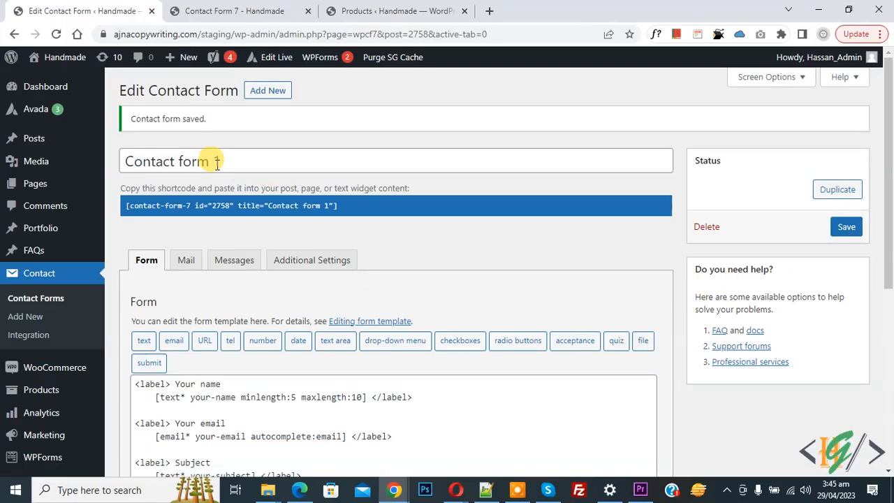
pyautogui.click(234, 11)
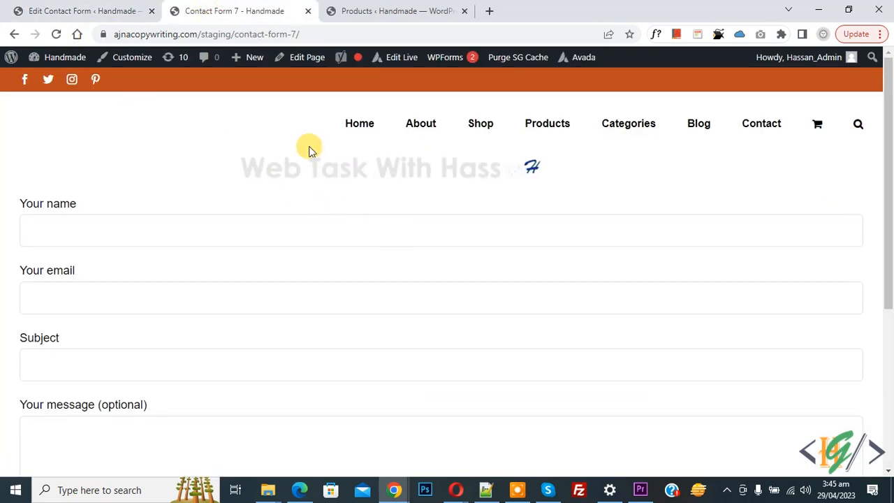
pyautogui.moveTo(156, 209)
pyautogui.write('11')
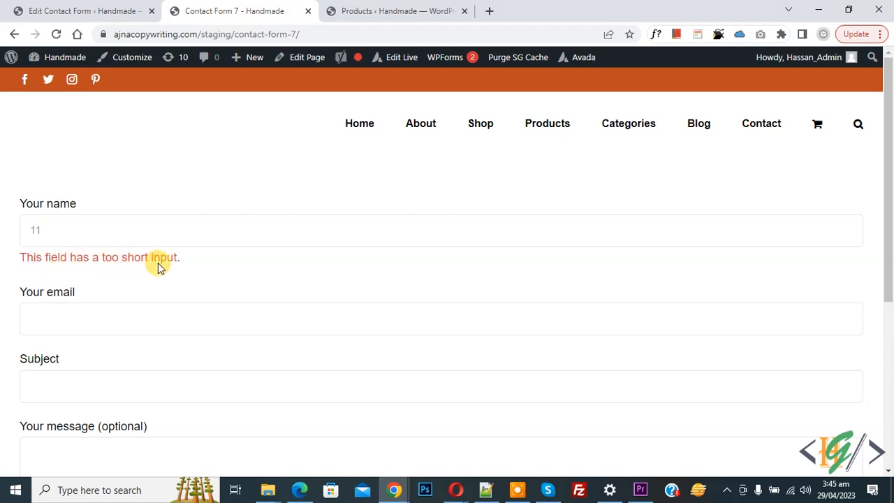
pyautogui.moveTo(142, 262)
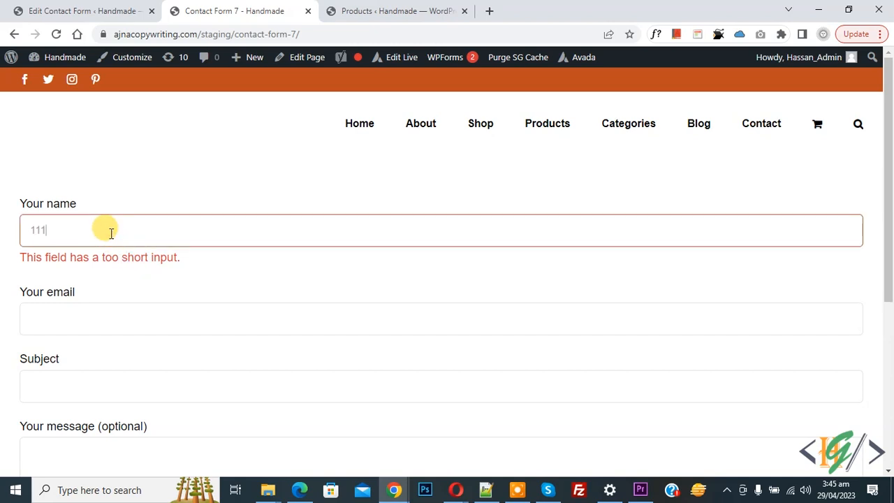
# Enter '11111111' in Your name to see the too-short warning, then return to the editor.
pyautogui.write('11111111')
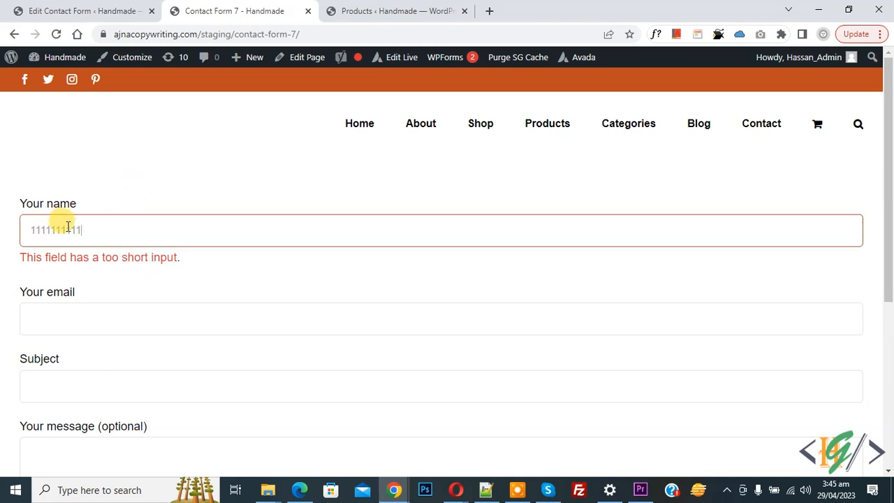
pyautogui.click(81, 10)
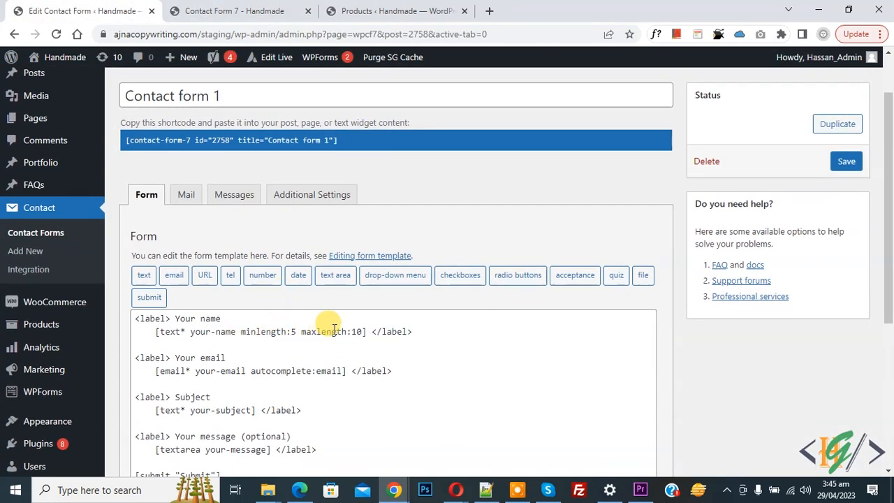
pyautogui.moveTo(335, 320)
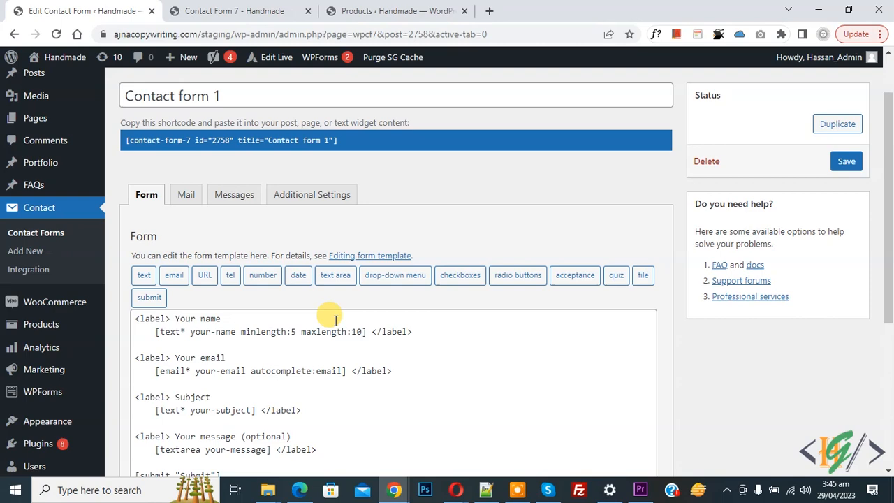